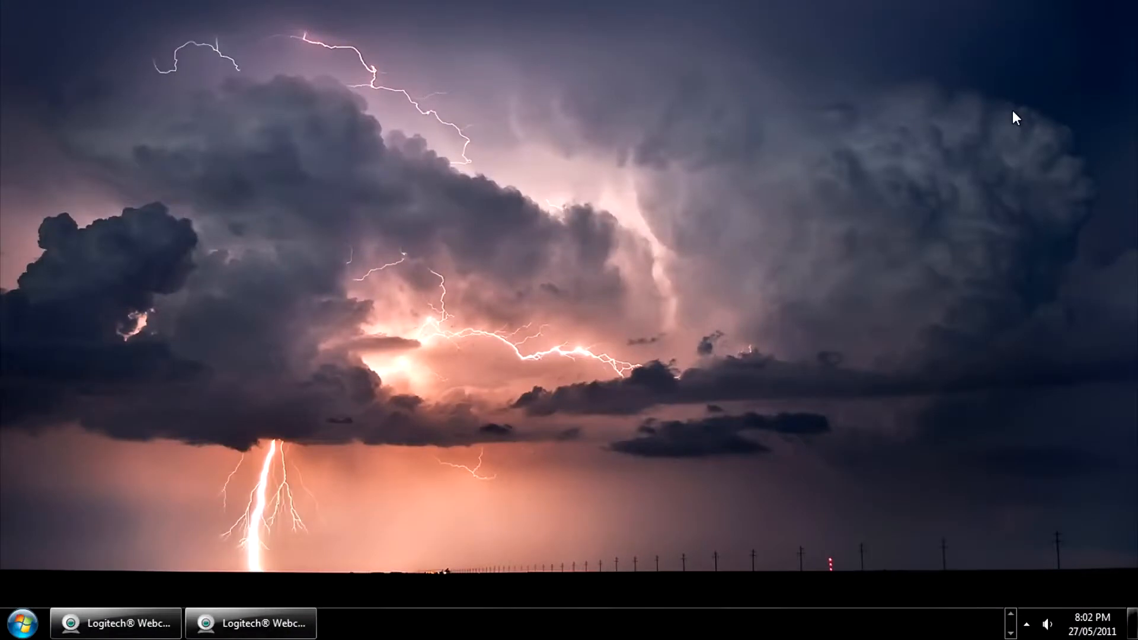
pyautogui.moveTo(1028, 619)
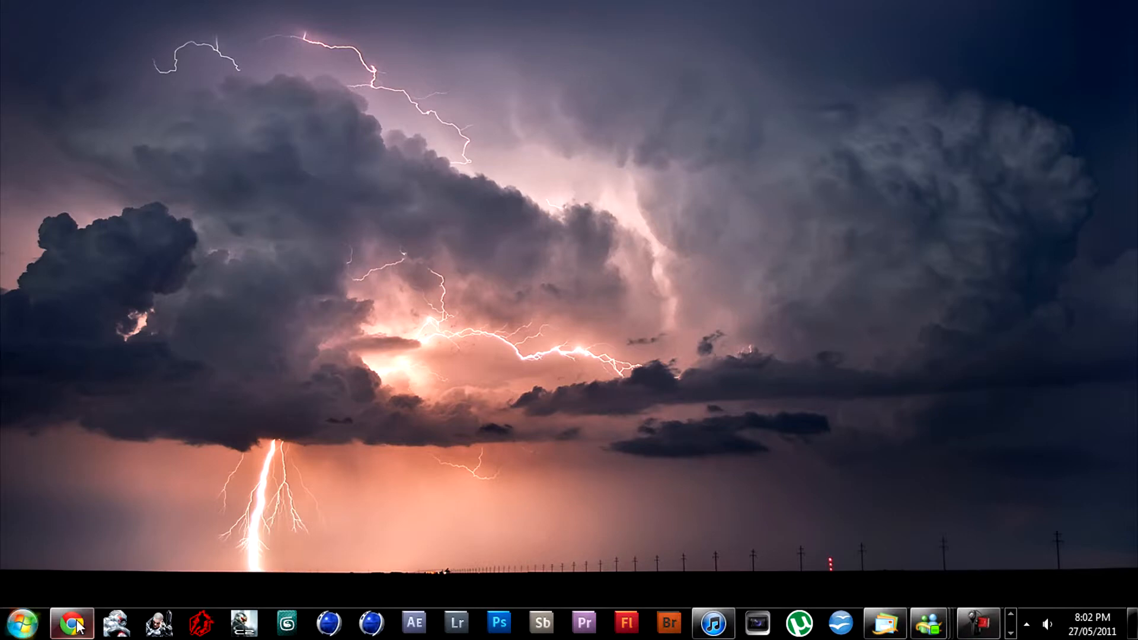
# Show Chrome with the Kaywa QR-Code Generator page at qrcode.kaywa.com
pyautogui.click(69, 620)
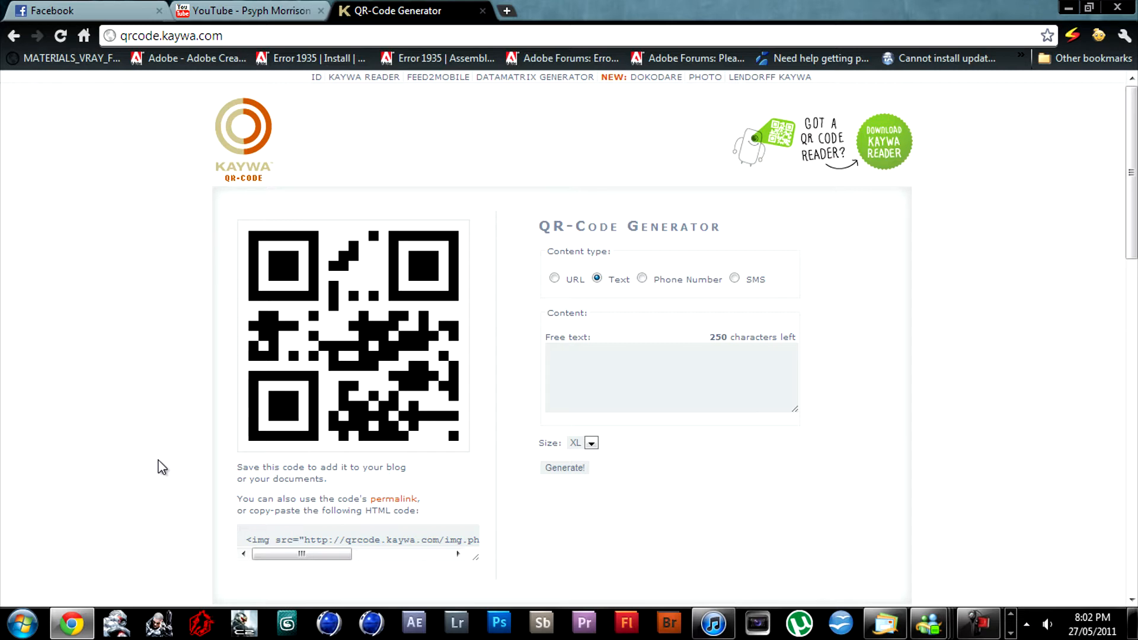
pyautogui.moveTo(312, 495)
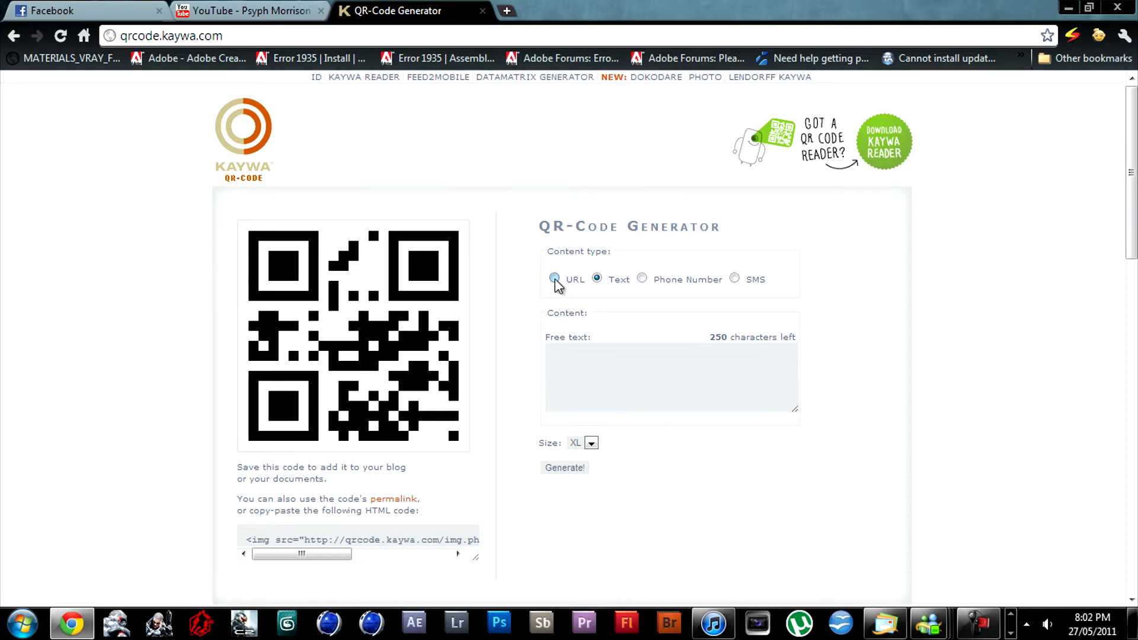
# Choose the Text content type and enter 'yayayaayaa' as the free text
pyautogui.click(735, 279)
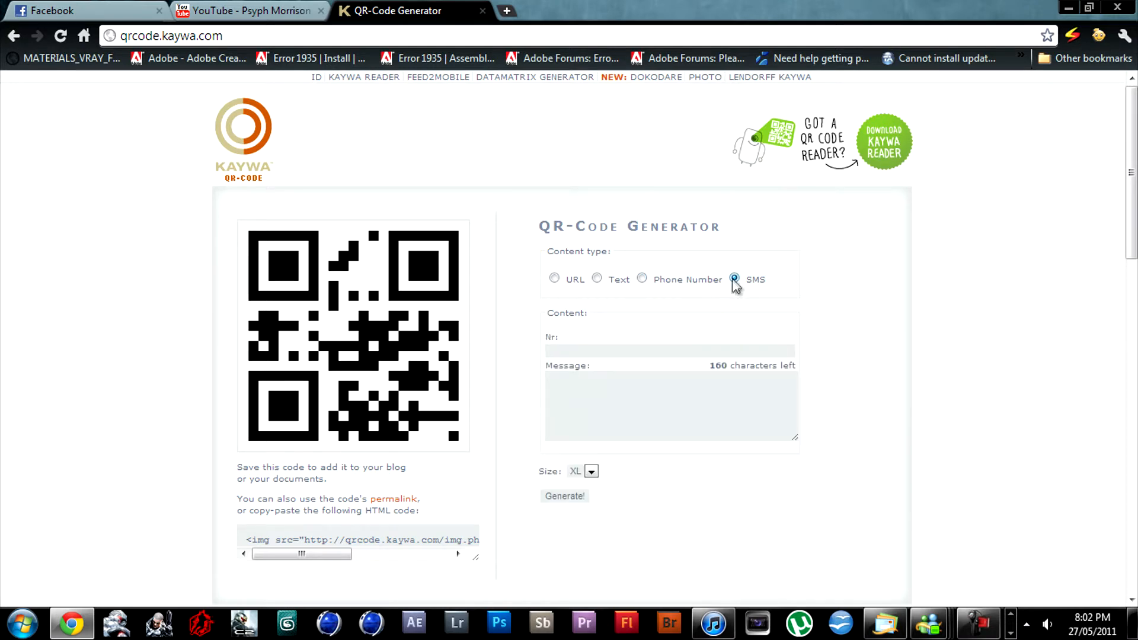
pyautogui.click(597, 278)
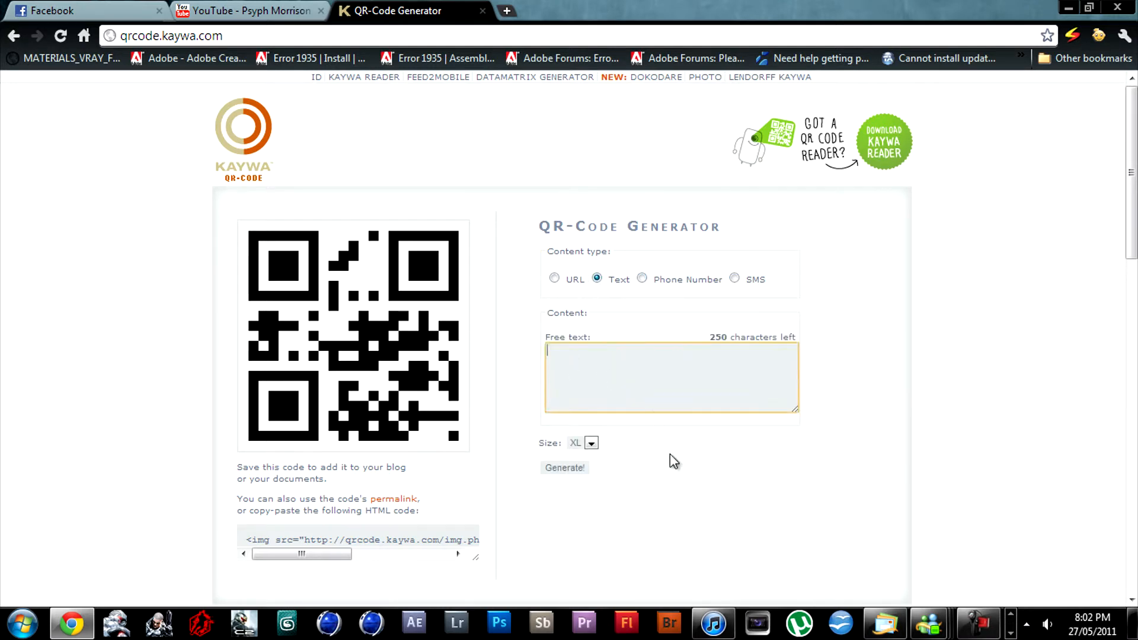
pyautogui.moveTo(480, 428)
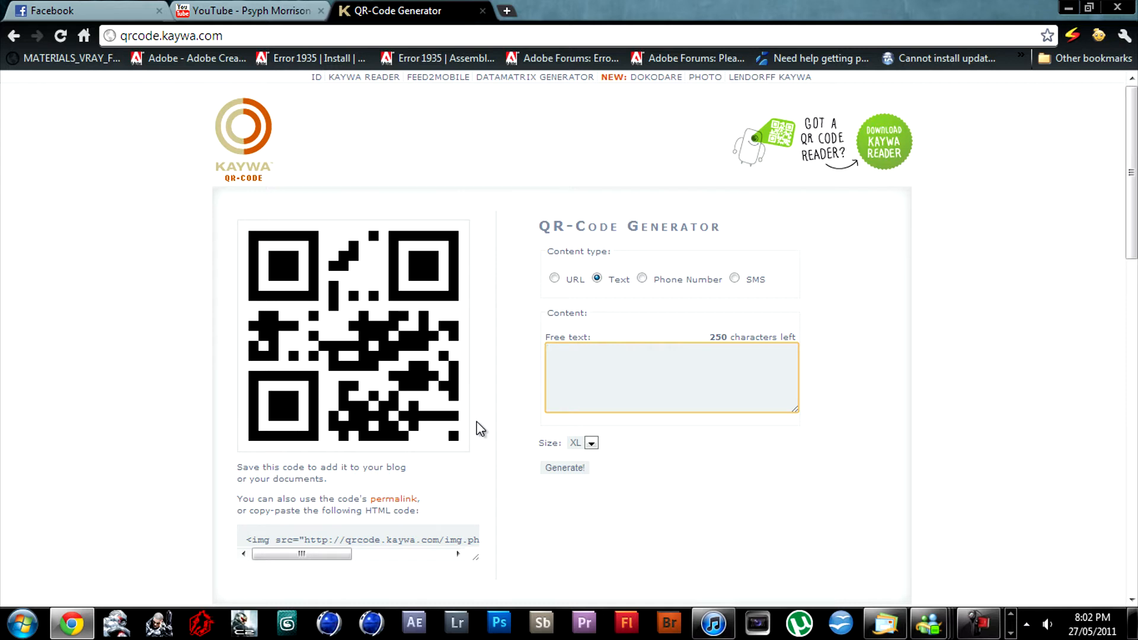
pyautogui.write('y')
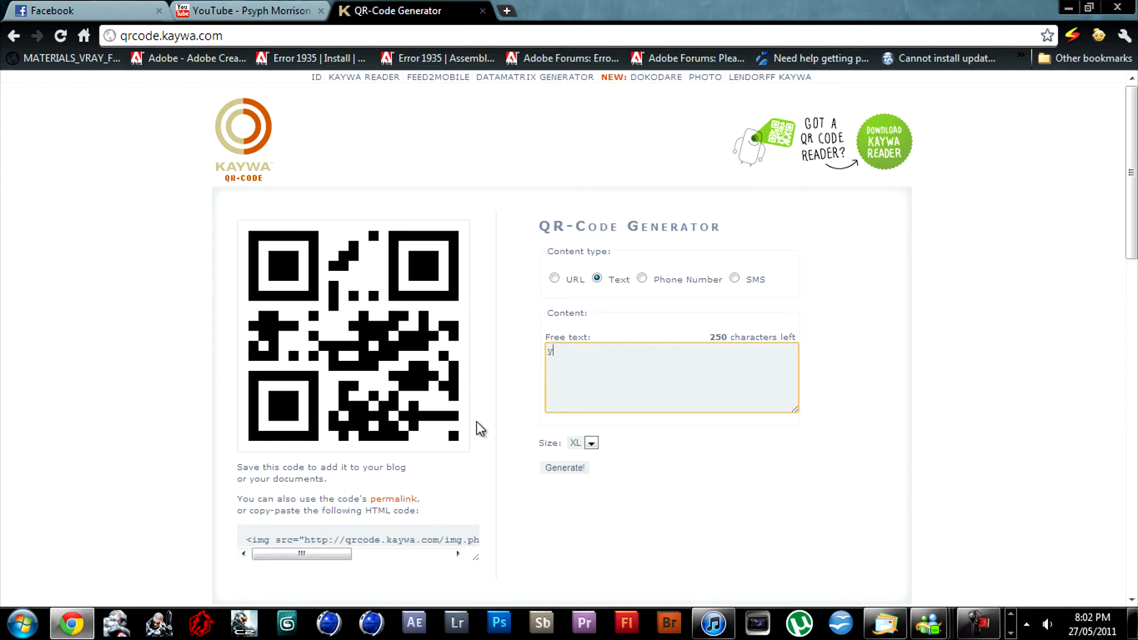
pyautogui.write('ayayaayaa')
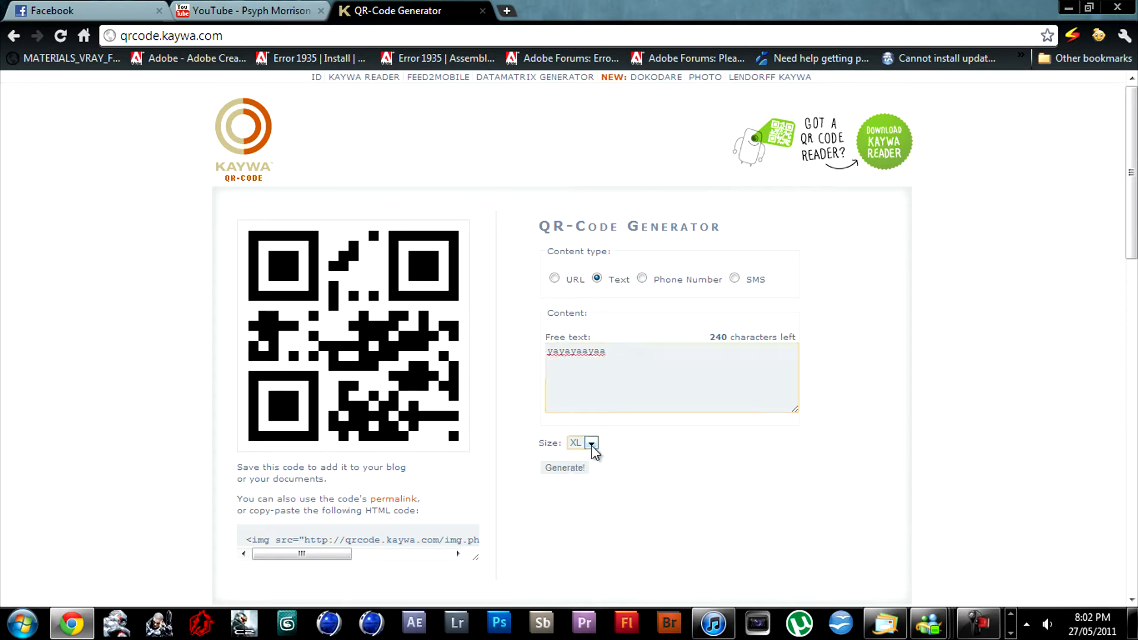
# Keep XL in the Size dropdown and generate the QR code for 'yayayaayaa'
pyautogui.click(565, 468)
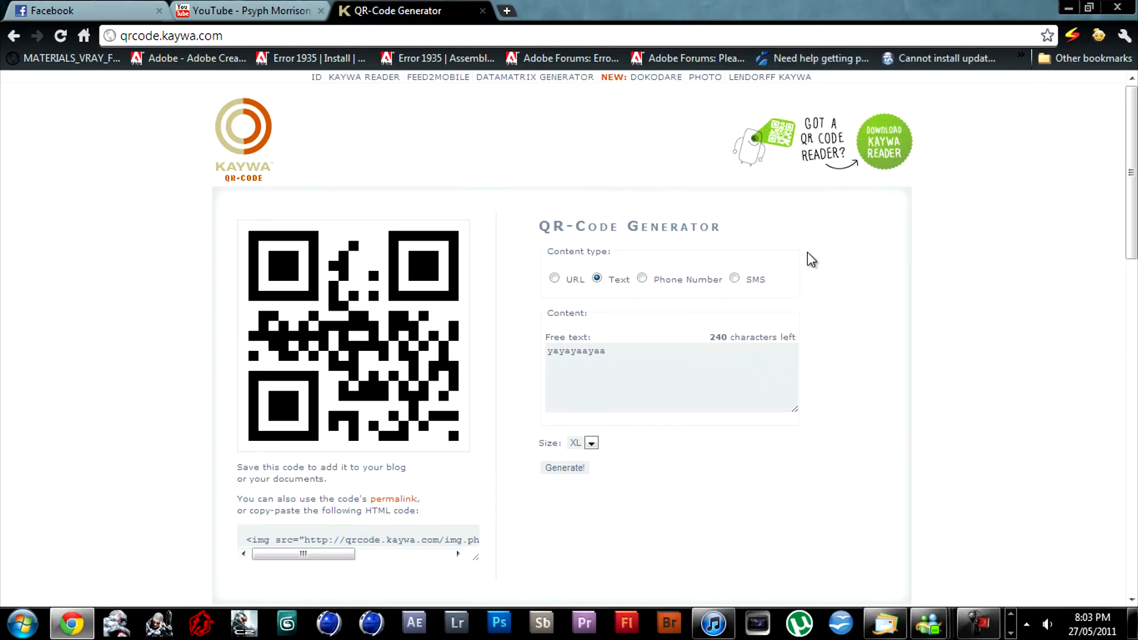
pyautogui.moveTo(809, 279)
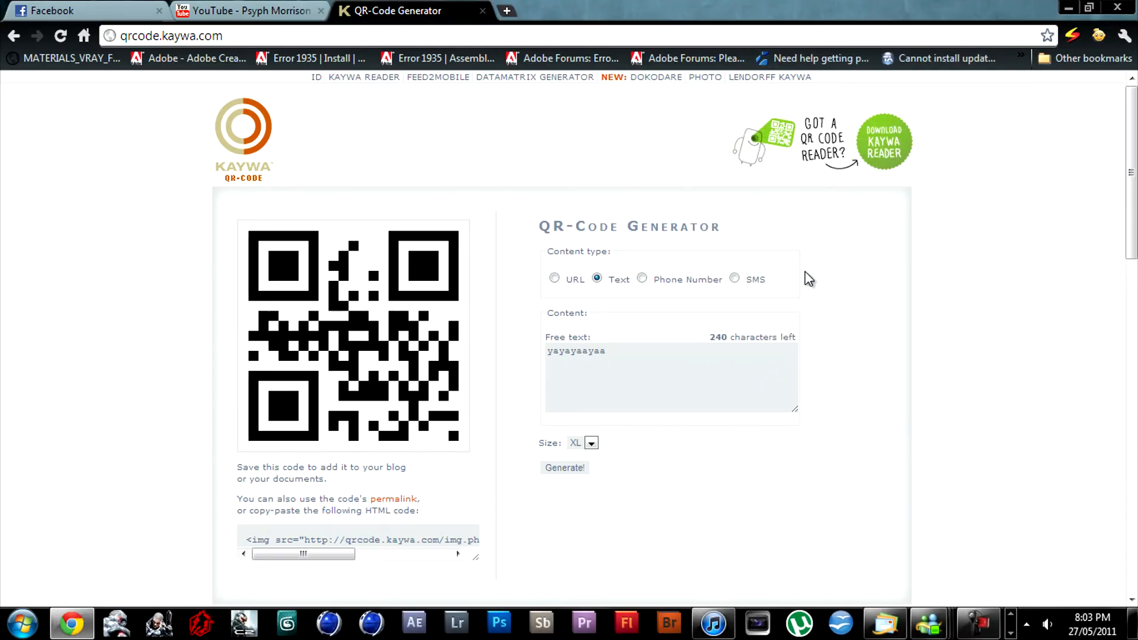